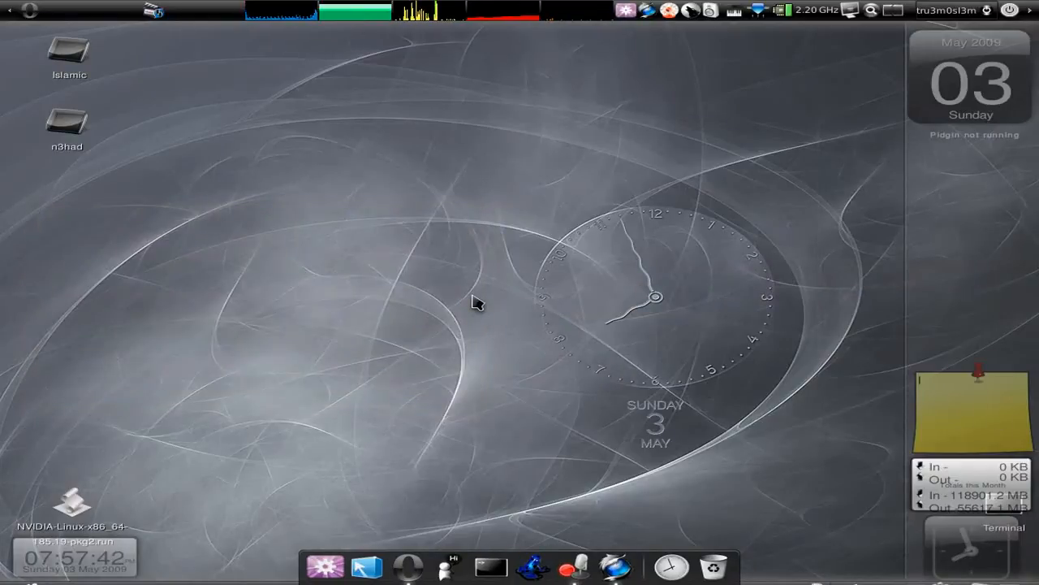
pyautogui.moveTo(474, 261)
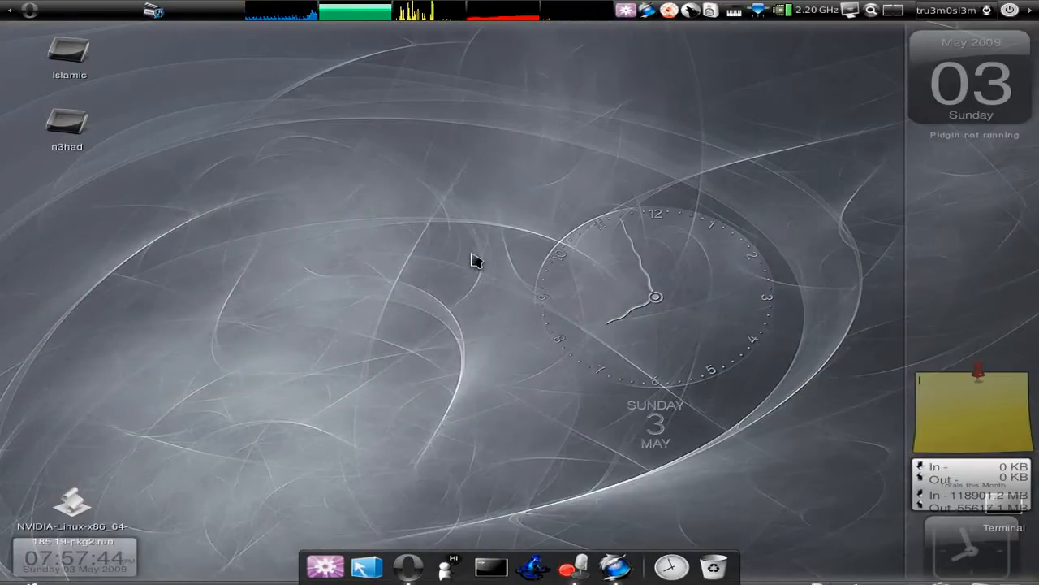
pyautogui.moveTo(349, 276)
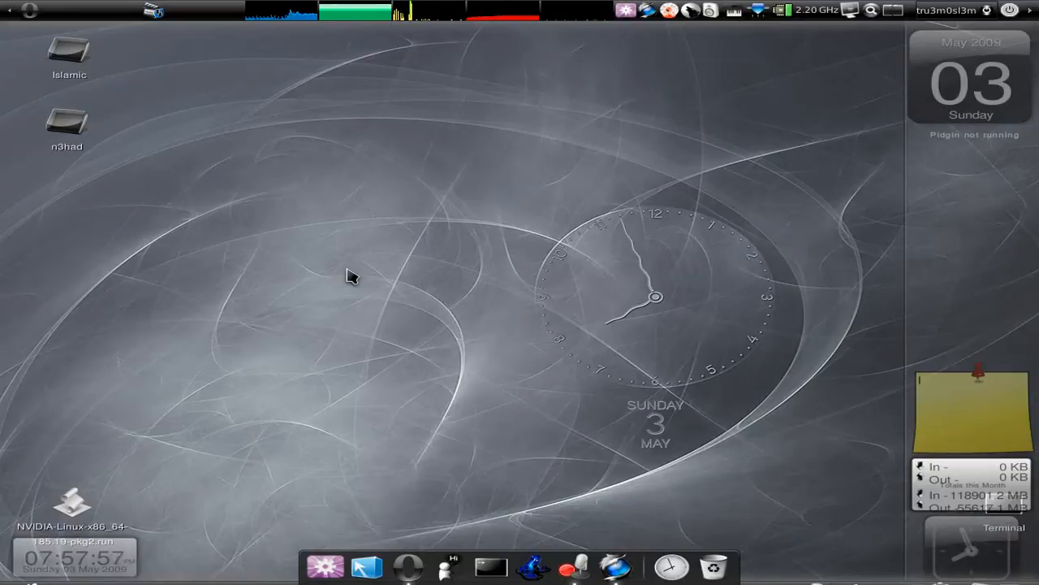
pyautogui.moveTo(617, 560)
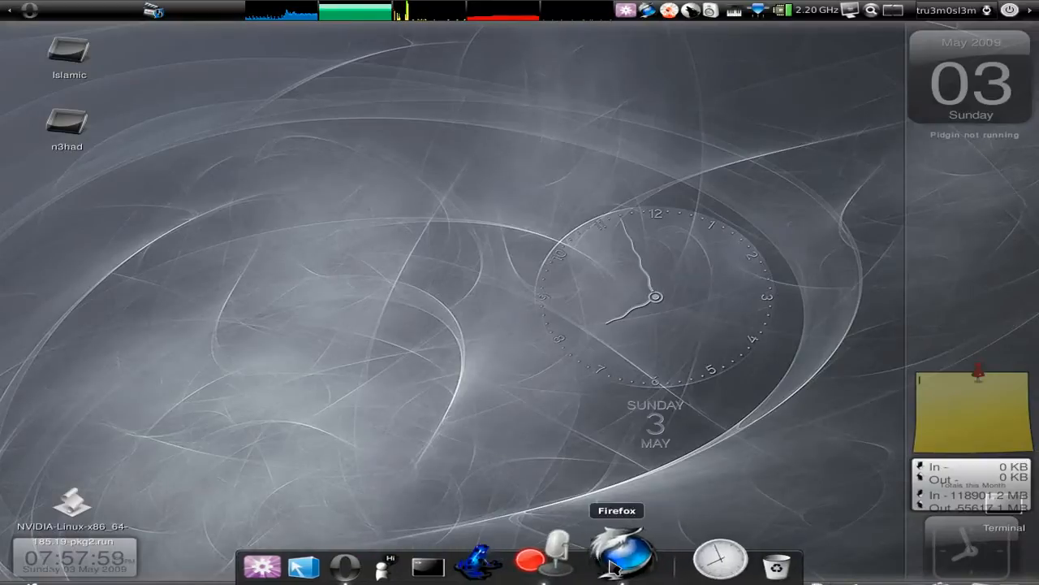
# Launch Firefox and bring up the SalafiTalk forum page with its garbled Arabic text
pyautogui.click(621, 555)
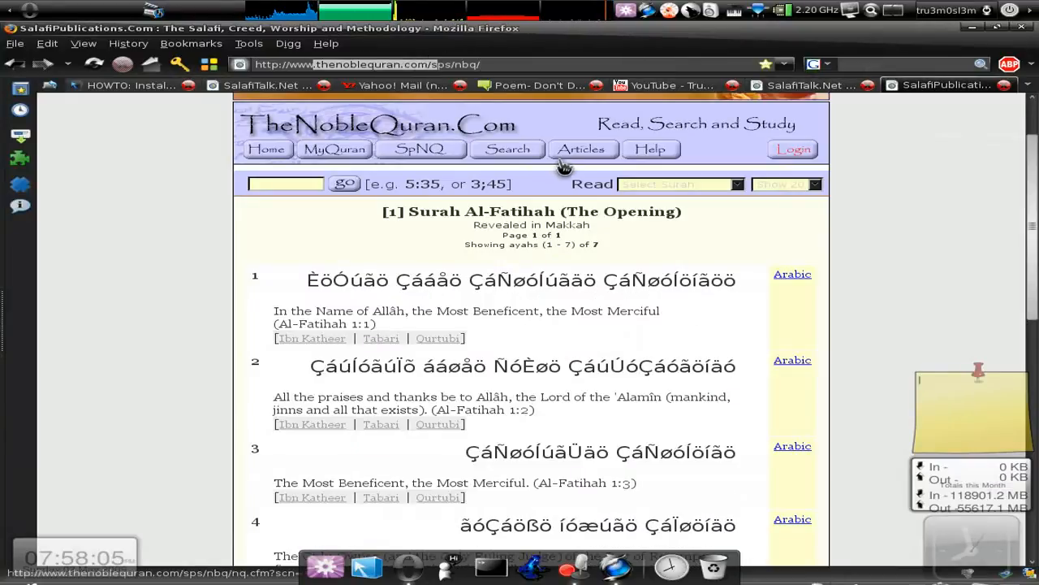
pyautogui.click(812, 84)
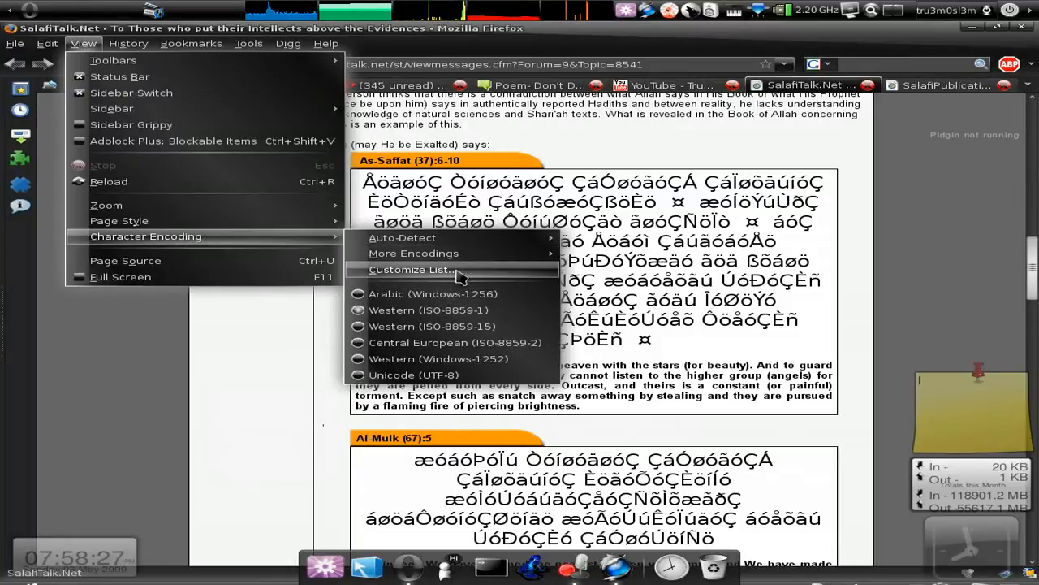
# Add Arabic (Windows-1256) to Firefox's active character encodings via Customize List
pyautogui.click(416, 270)
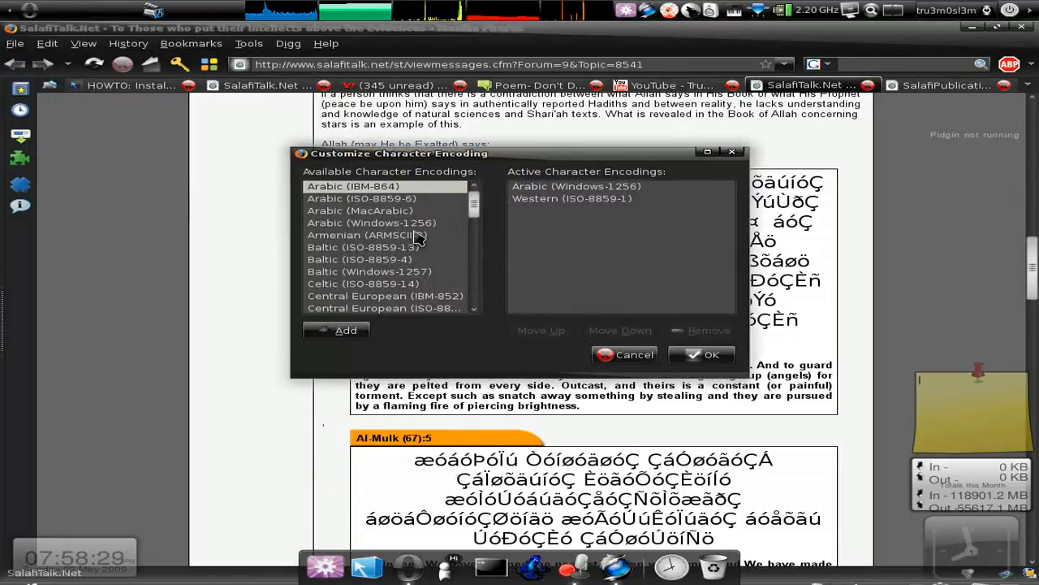
pyautogui.click(577, 185)
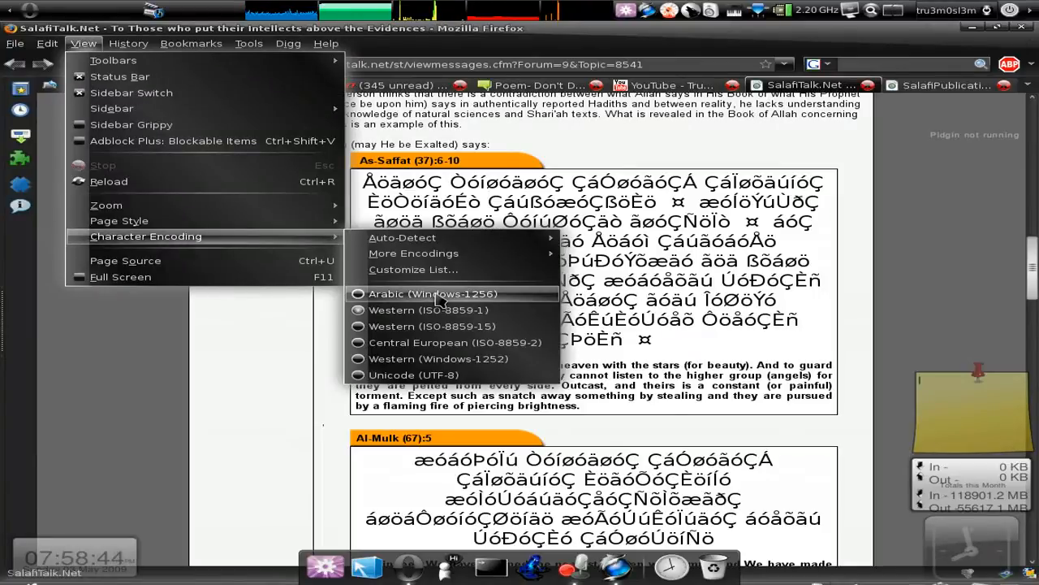
pyautogui.moveTo(428, 308)
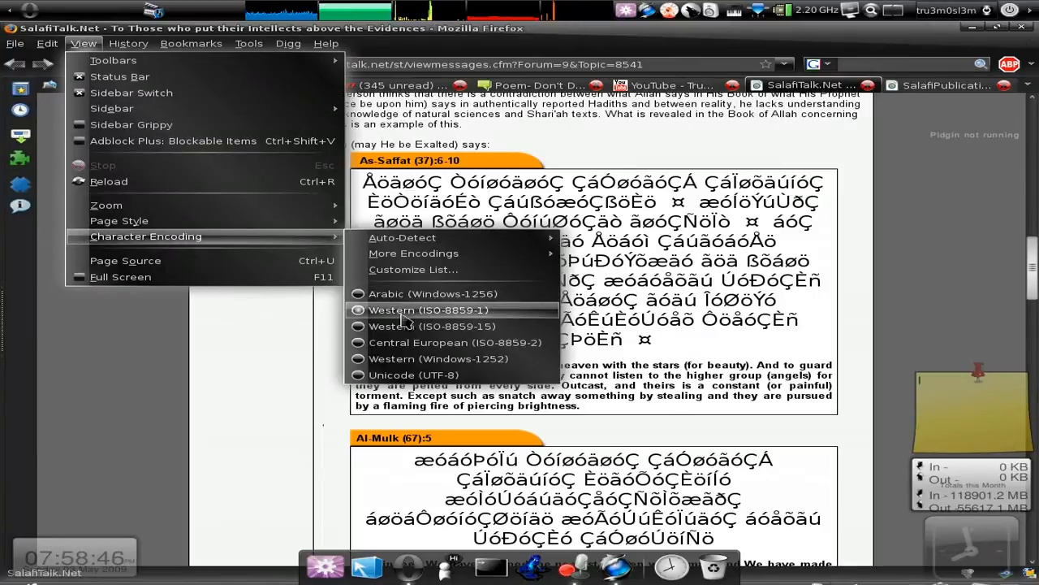
pyautogui.moveTo(432, 292)
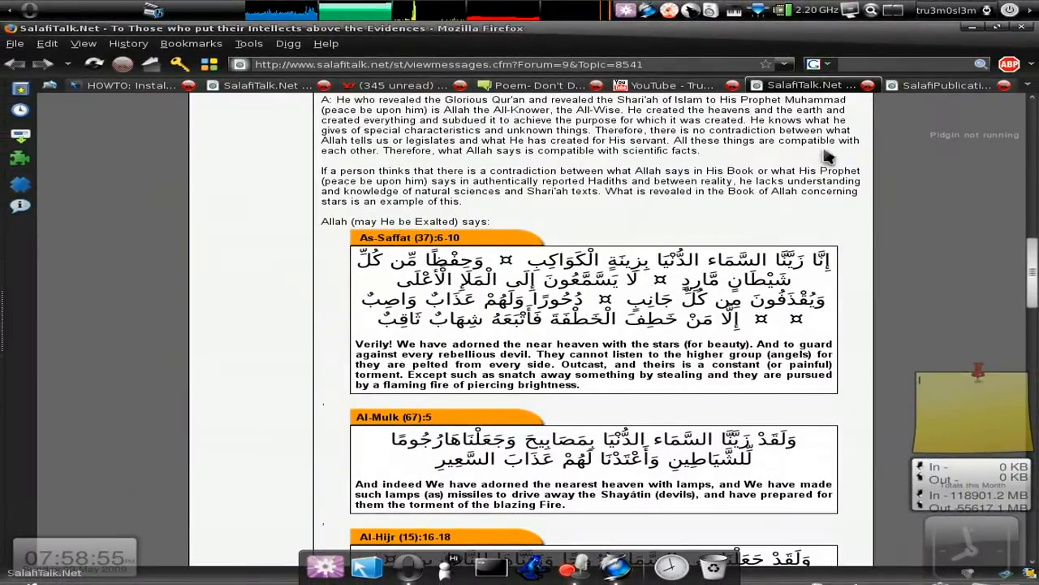
pyautogui.moveTo(945, 84)
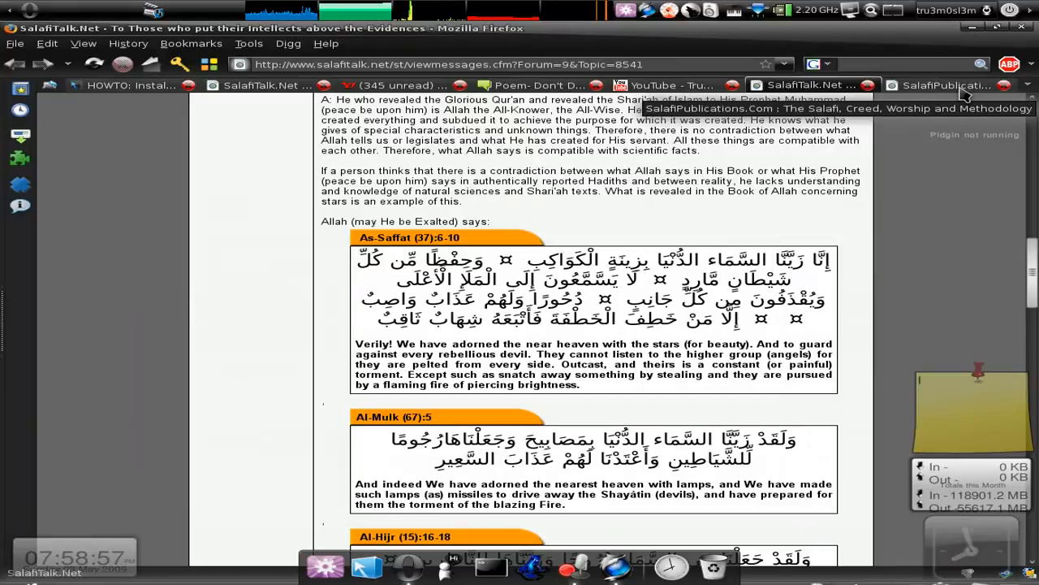
# Switch from the now-readable SalafiTalk page to the TheNobleQuran page
pyautogui.click(945, 84)
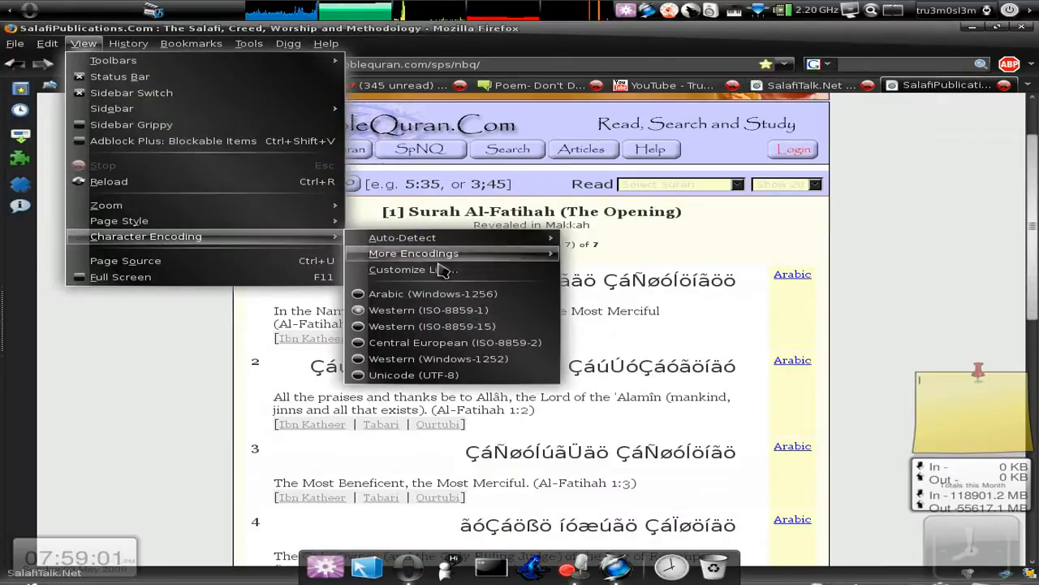
# Set the TheNobleQuran Surah Al-Fatihah page to Arabic (Windows-1256) so its verses render readably
pyautogui.click(412, 373)
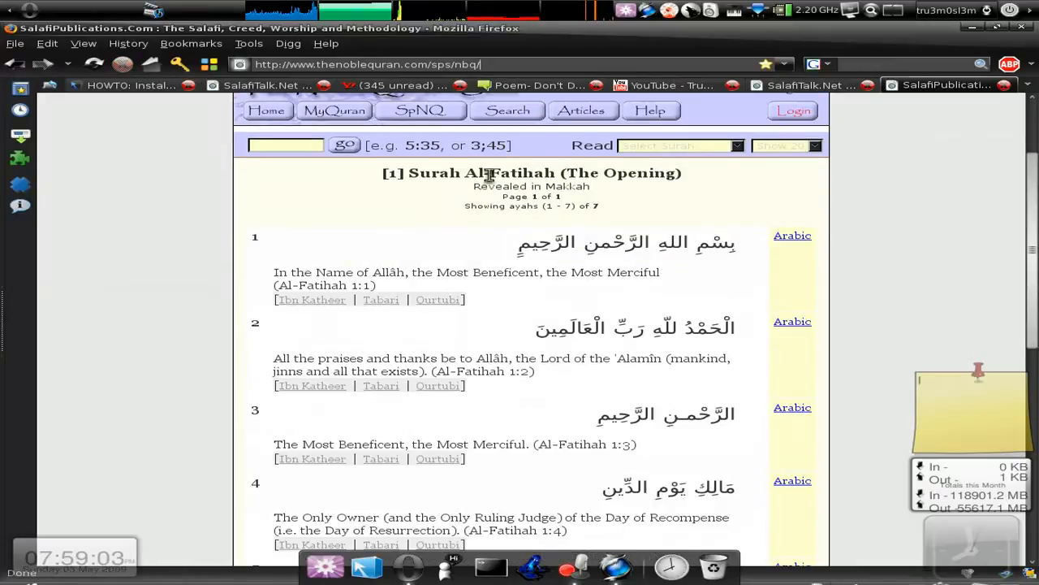
pyautogui.moveTo(690, 252)
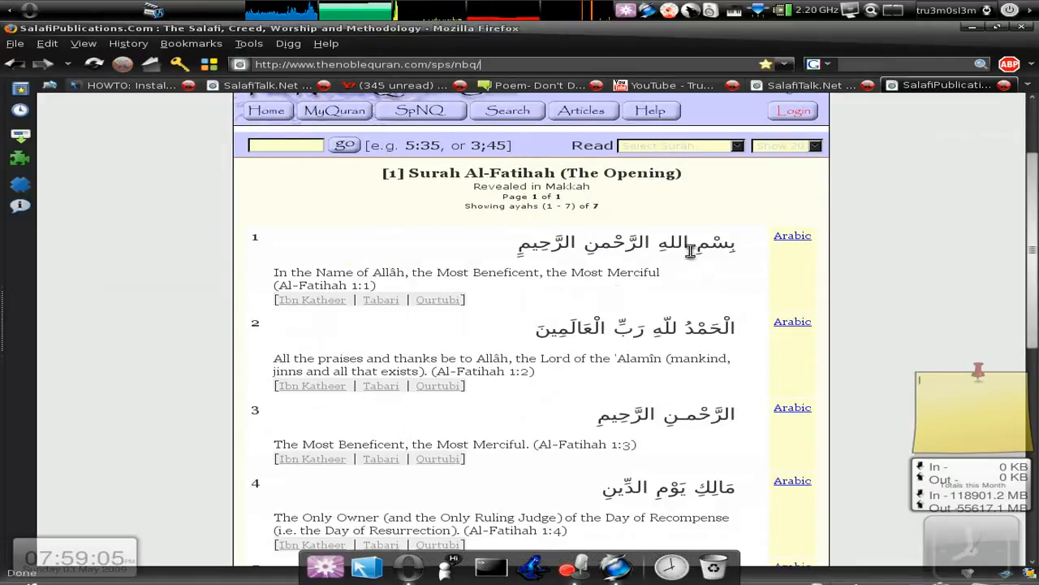
pyautogui.moveTo(533, 539)
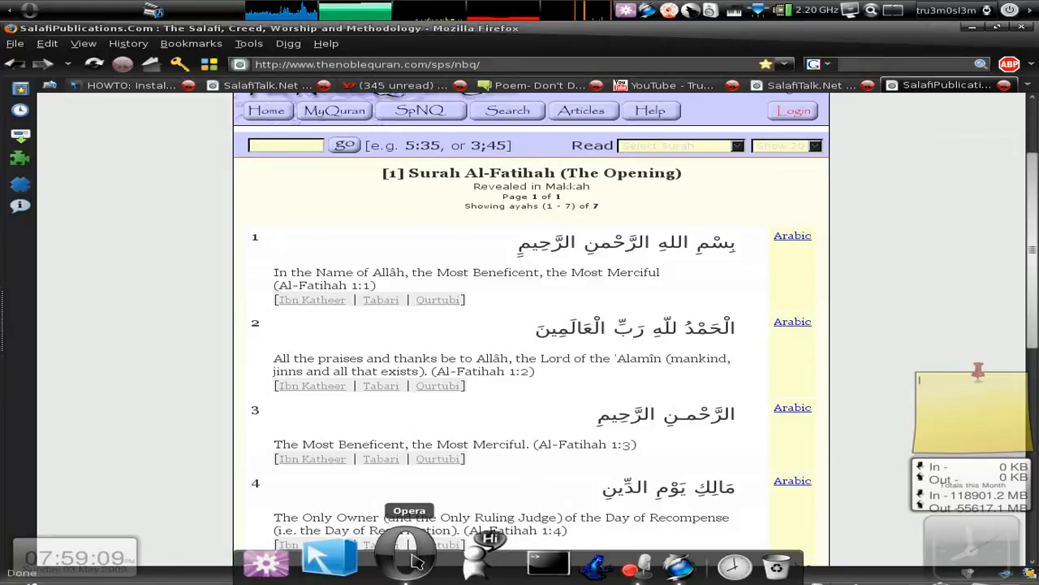
# Launch Opera and set the SalafiTalk page's encoding to Arabic Windows-1256
pyautogui.click(409, 555)
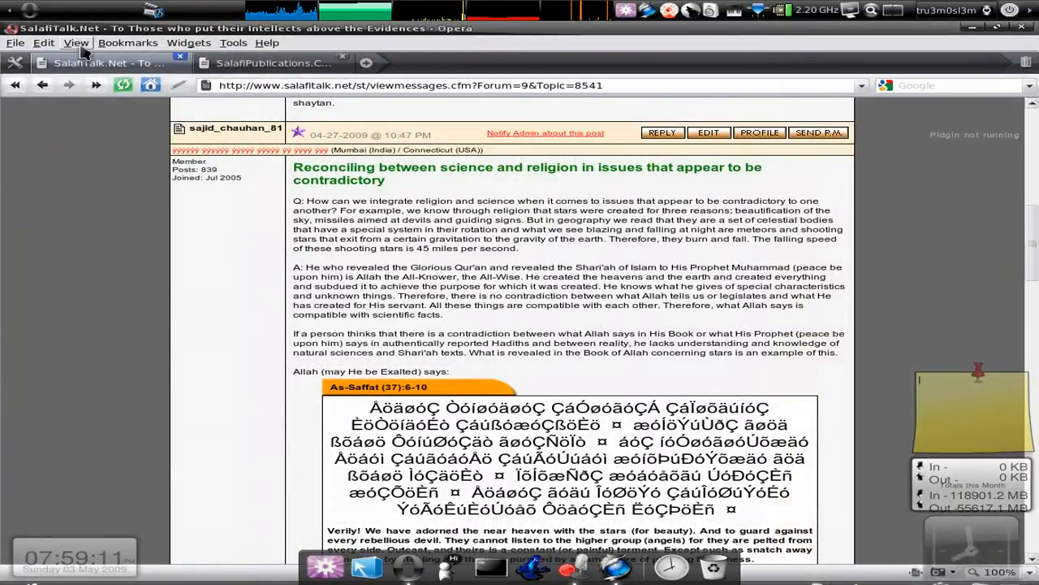
pyautogui.click(115, 122)
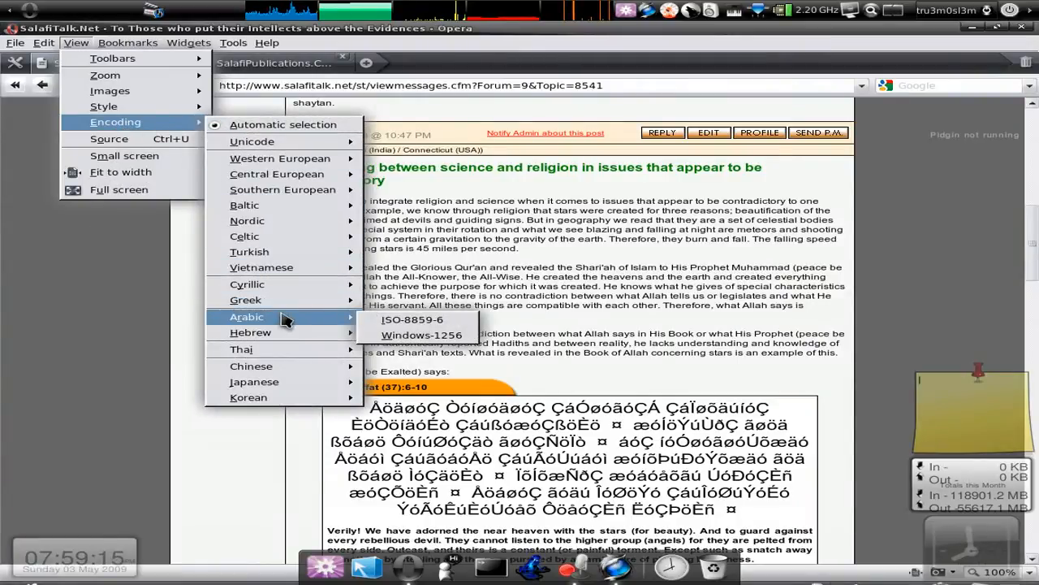
pyautogui.click(420, 334)
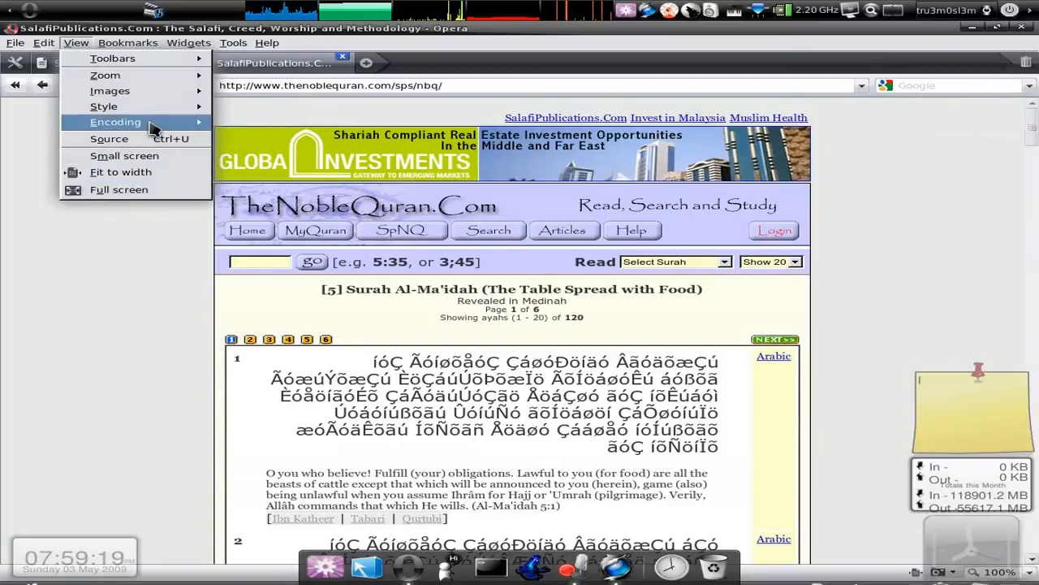
# Set the TheNobleQuran page to Arabic Windows-1256 and scroll through all seven readable ayahs
pyautogui.click(247, 317)
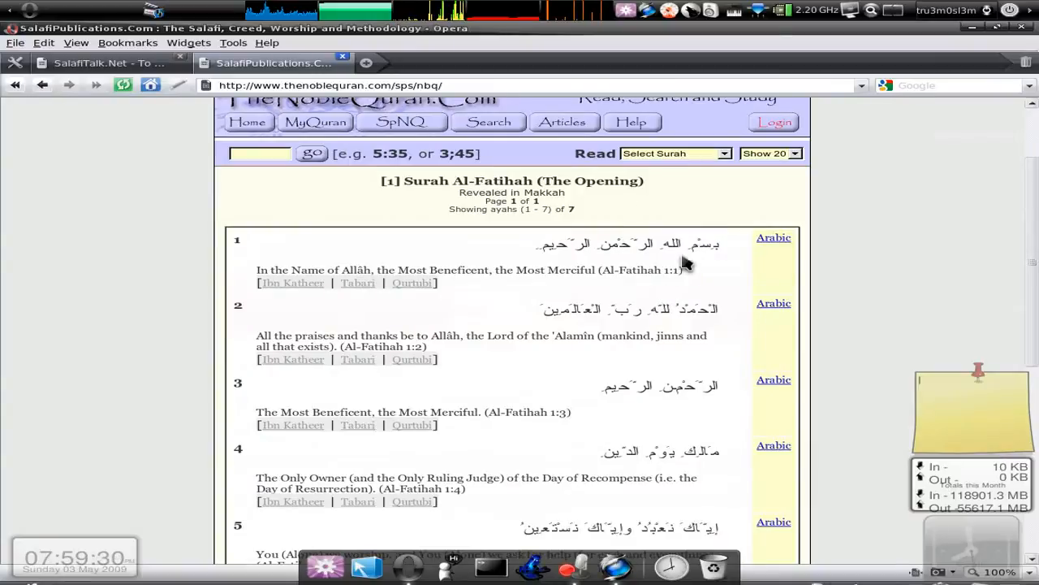
pyautogui.scroll(-3)
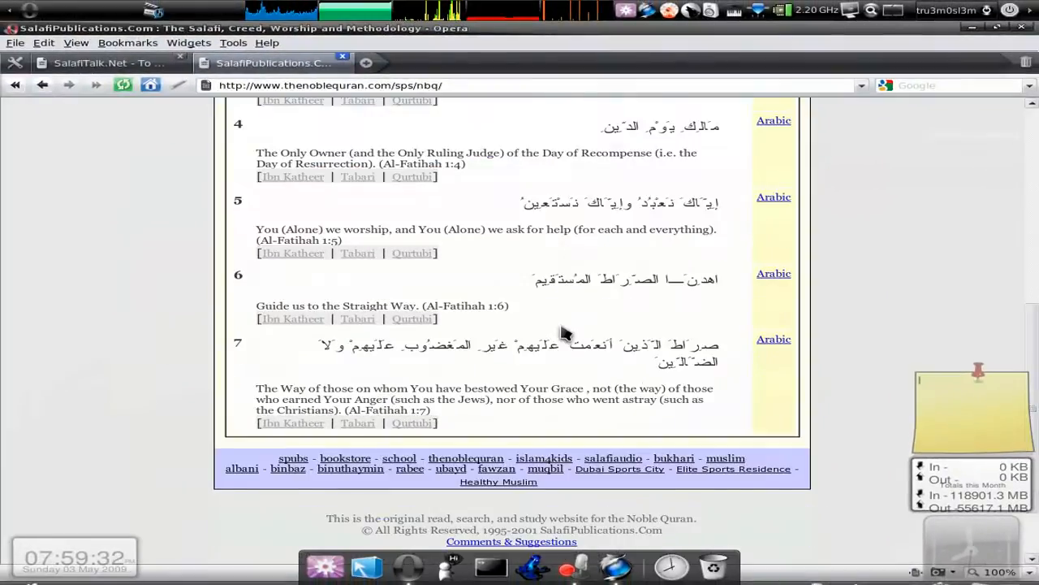
pyautogui.scroll(3)
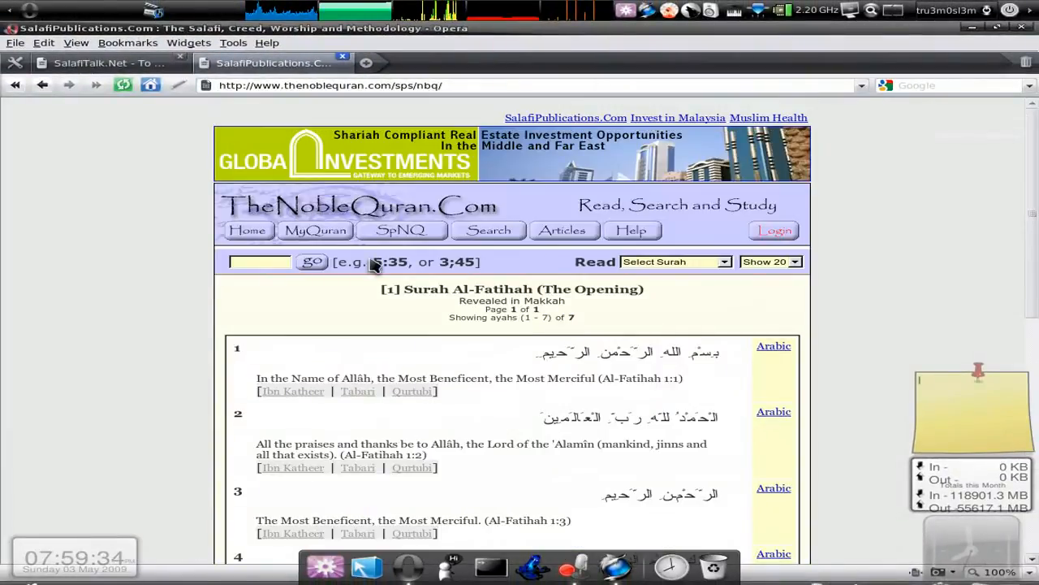